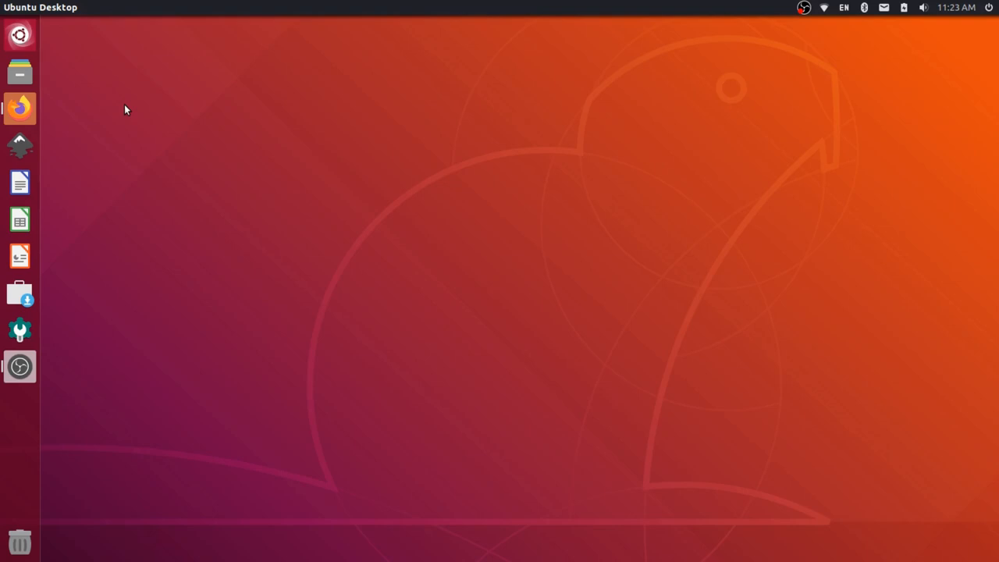
mouse_move(30, 81)
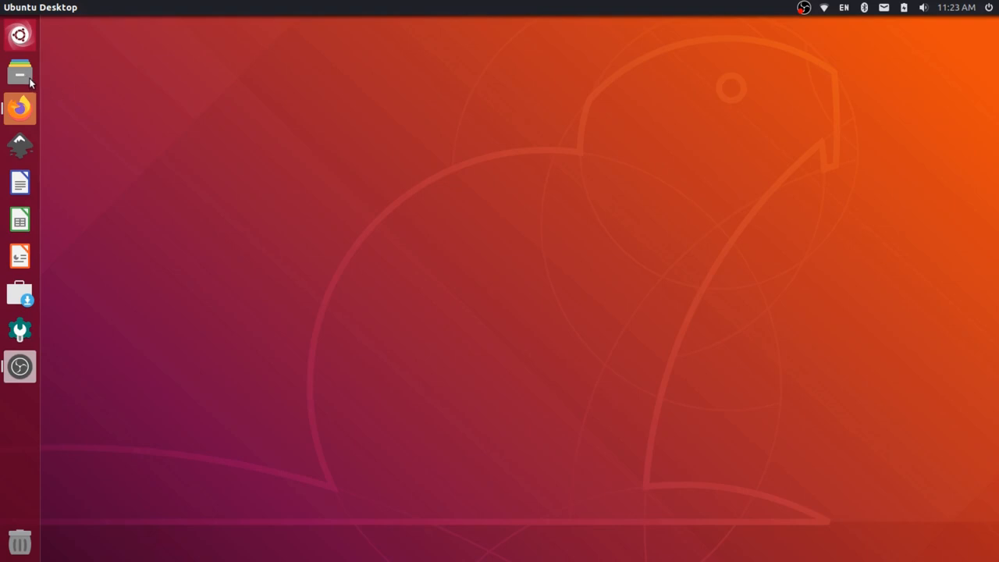
mouse_move(19, 72)
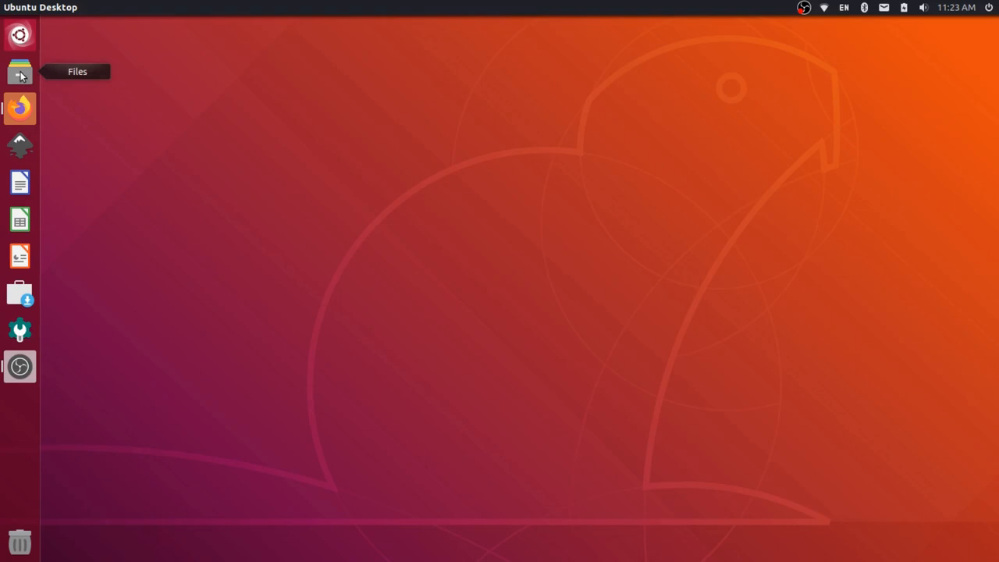
Step: Browse the Home folder and view obs_recordings' actions, which lack an administrator option
click(19, 72)
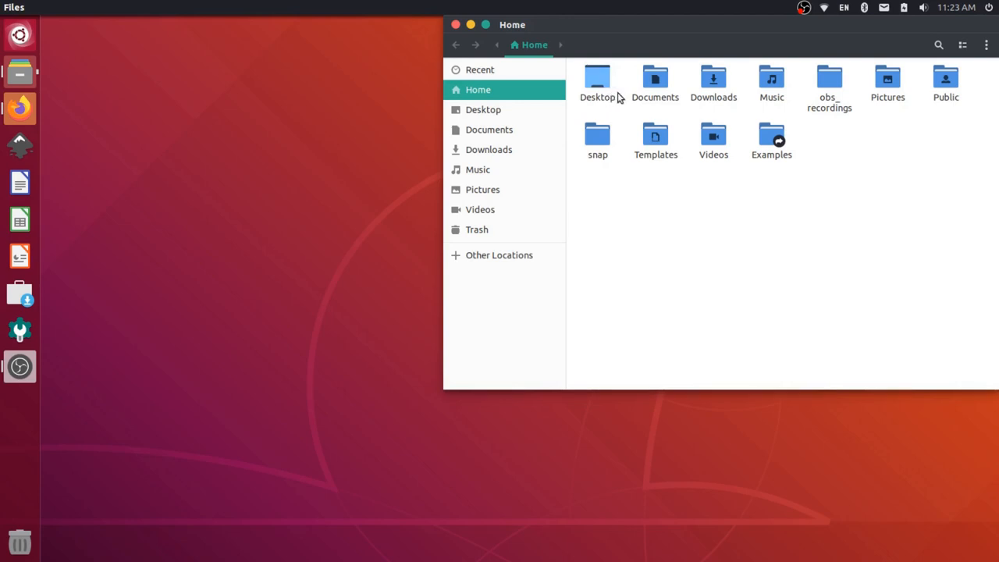
mouse_move(637, 97)
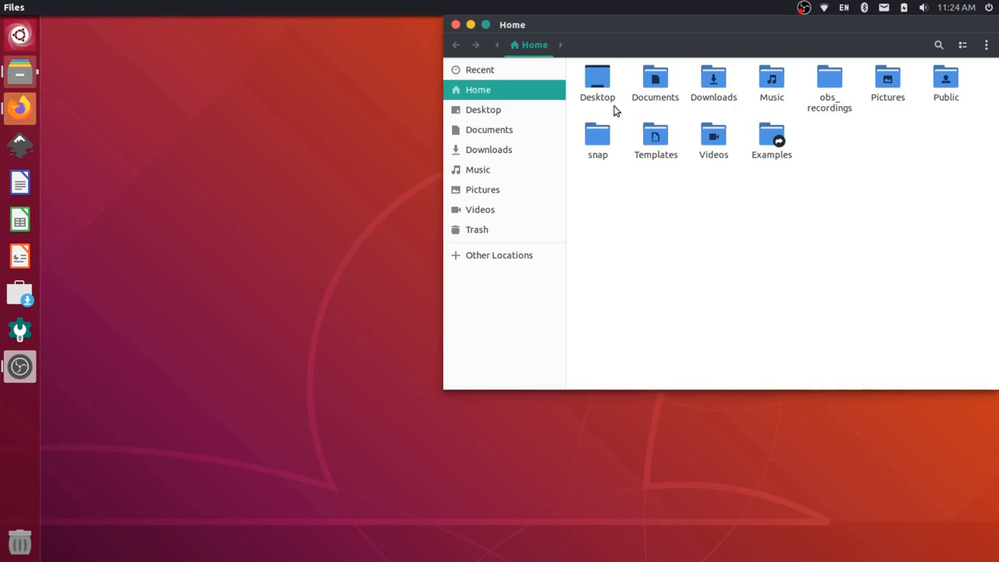
click(656, 76)
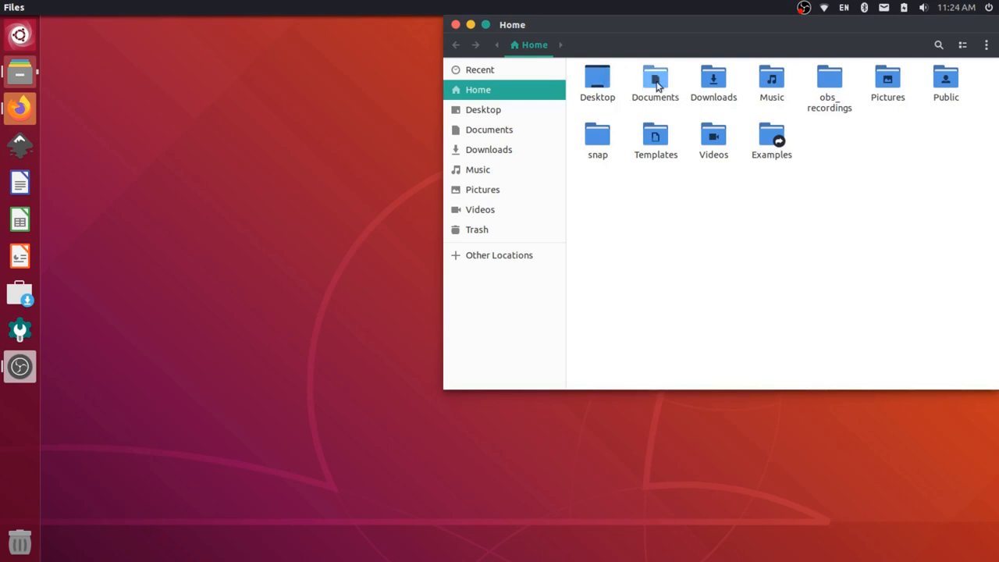
mouse_move(829, 78)
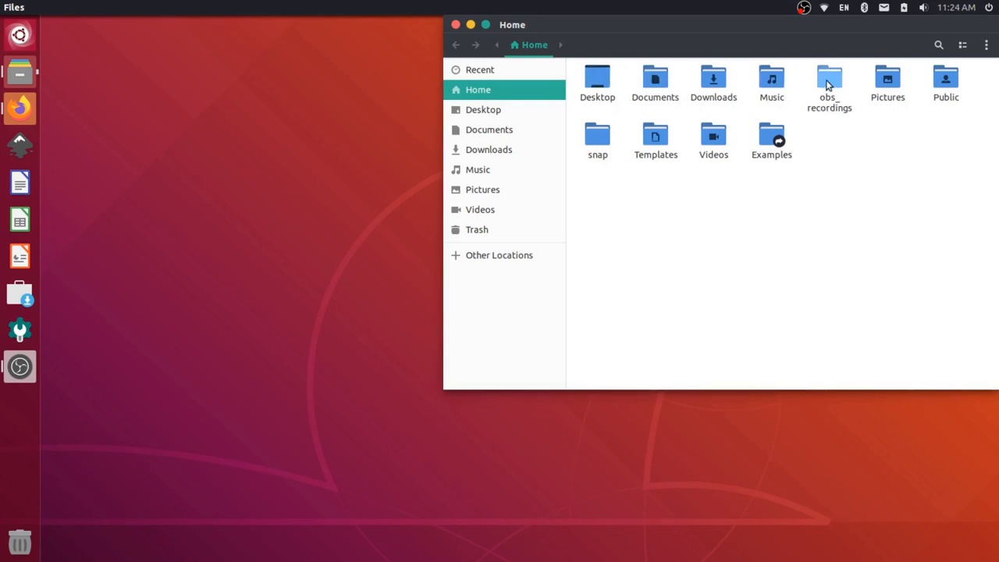
right_click(829, 81)
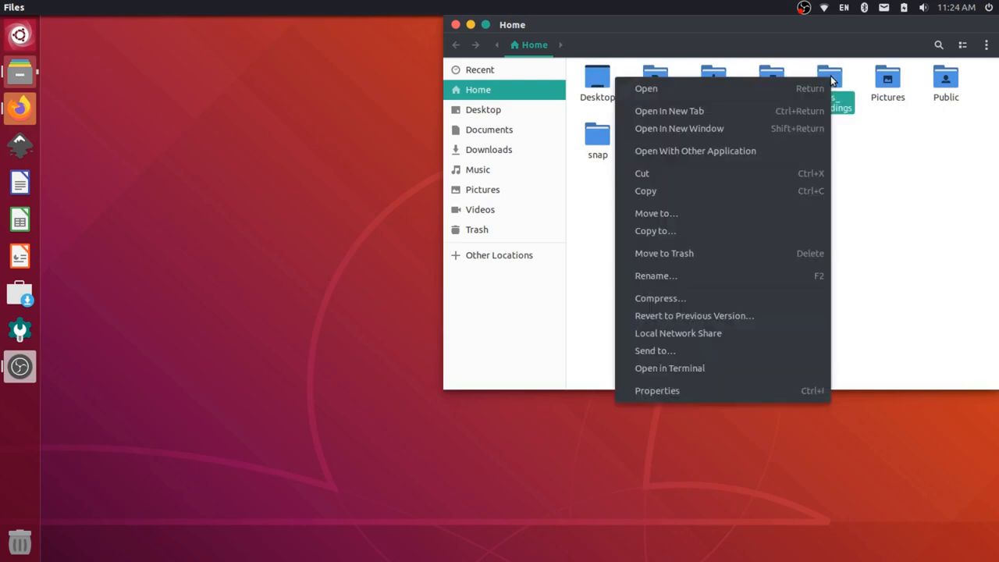
mouse_move(730, 191)
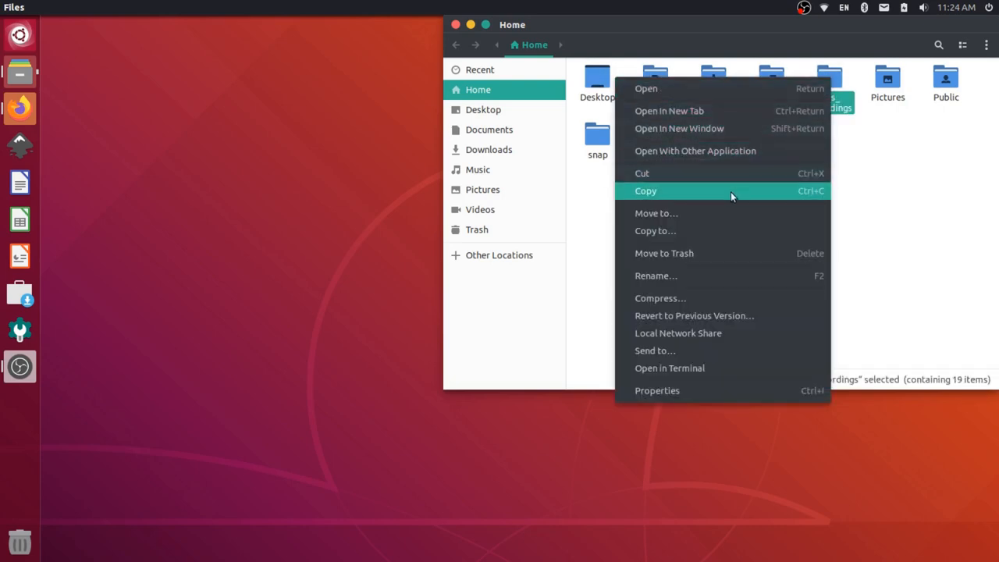
mouse_move(921, 186)
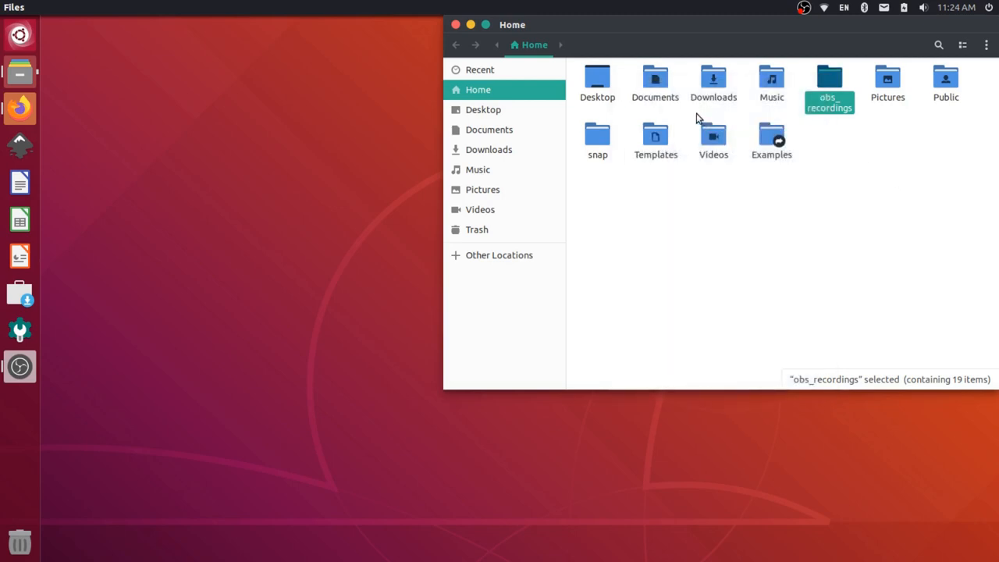
Step: Launch Terminal from the dash and run 'sudo apt-get update' with your password
click(18, 34)
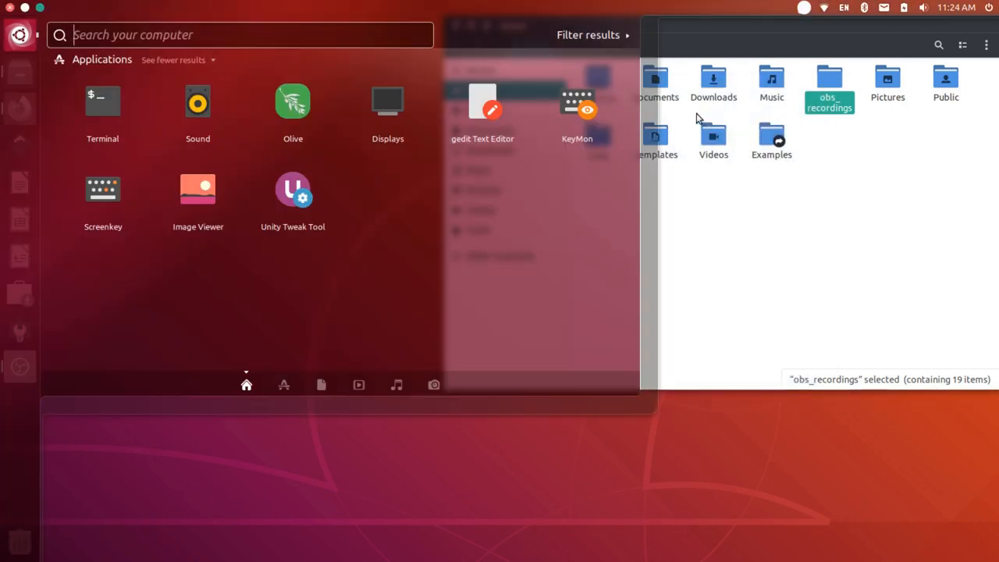
text(ter)
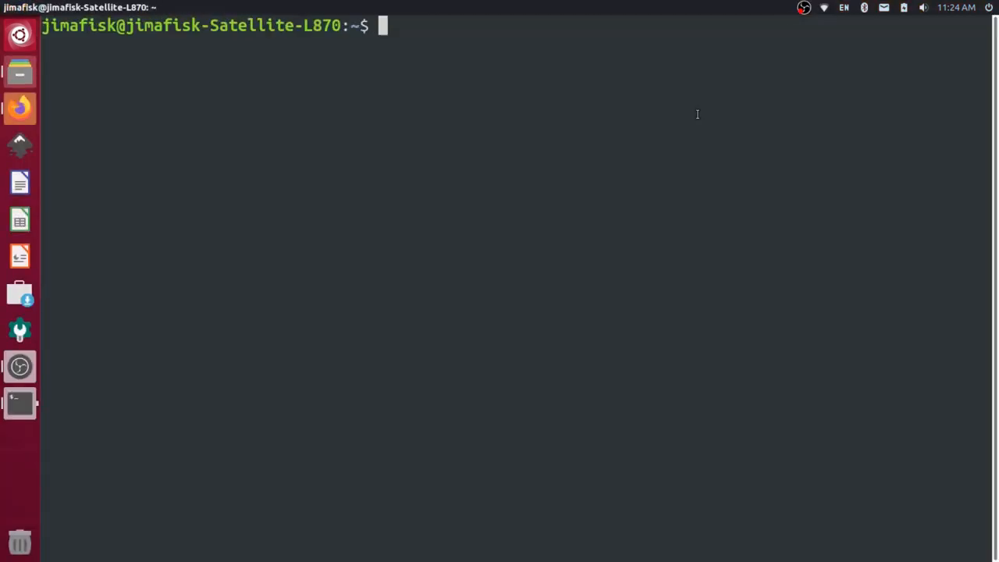
text(sudo)
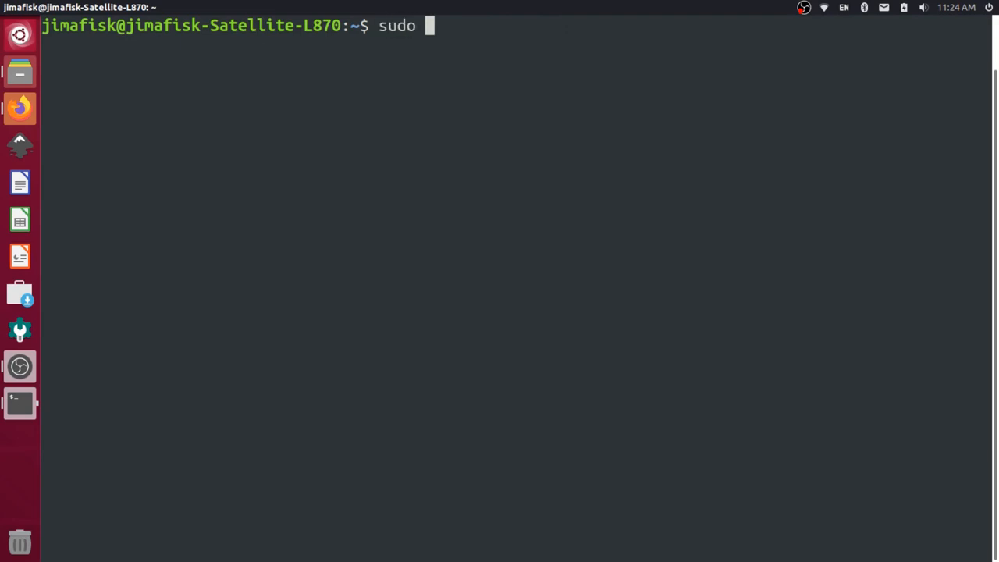
text(apt-get upd)
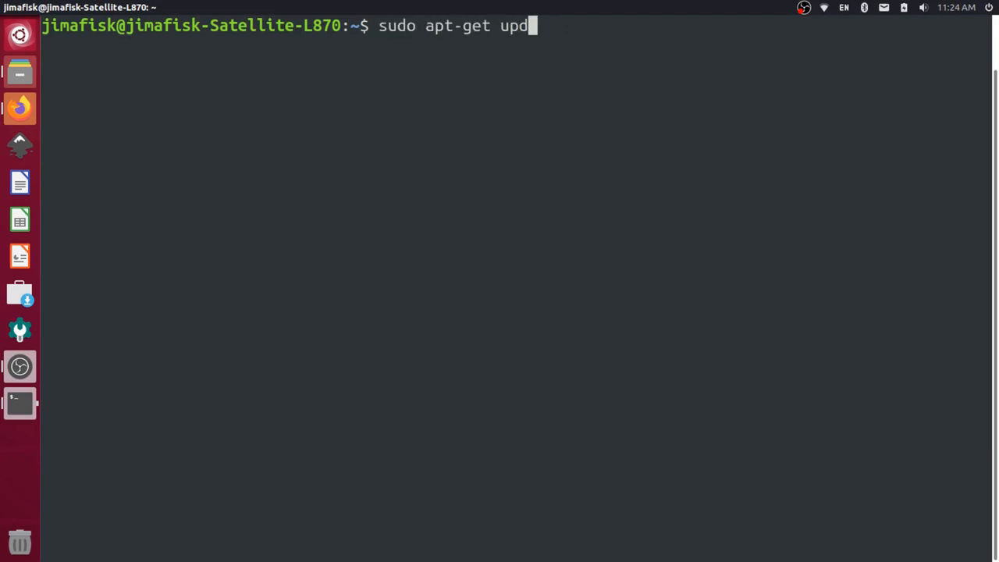
text(ate)
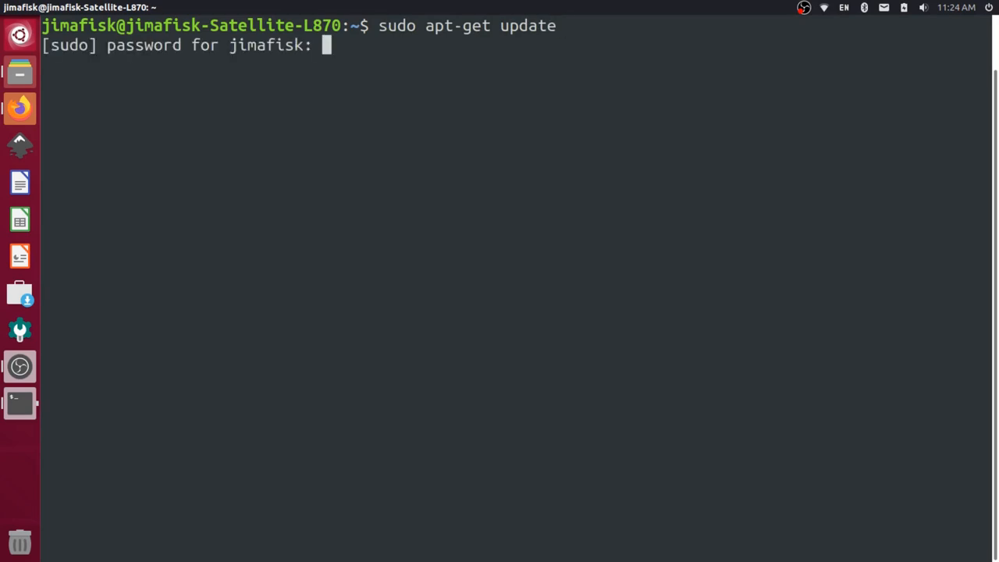
key(Return)
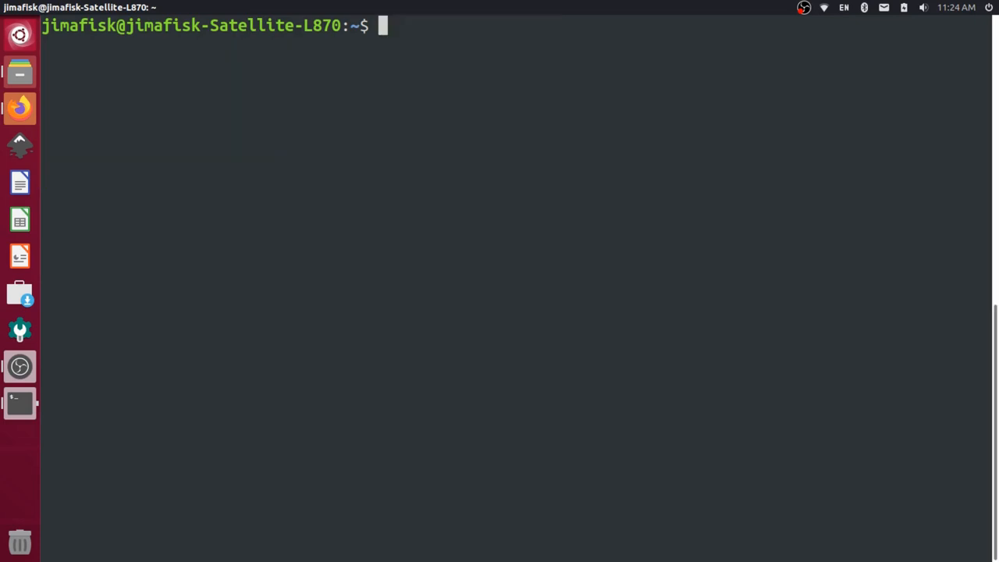
Step: Run 'sudo apt-get install nautilus-admin', then 'nautilus -q' to restart the file manager
text(sudo apt-g)
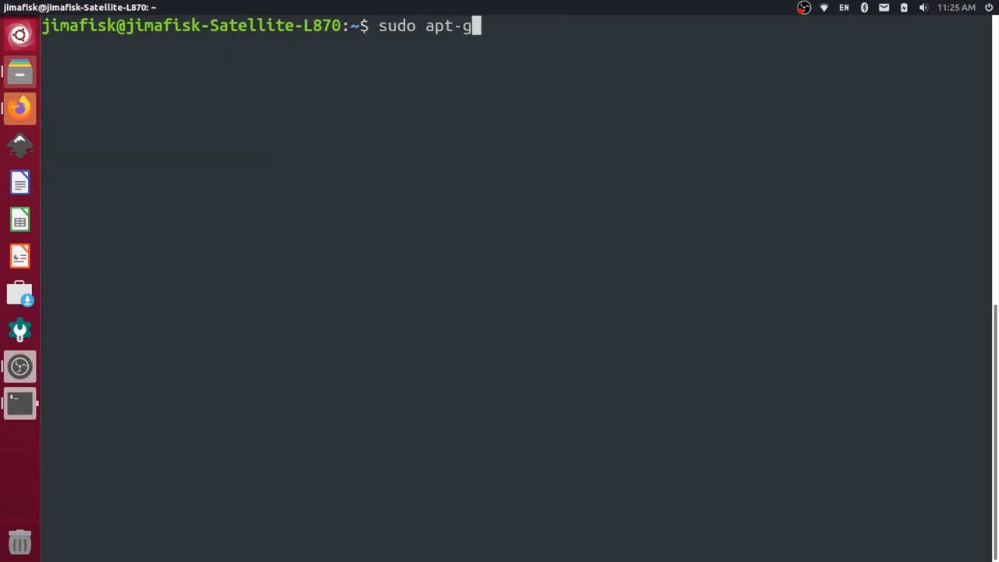
text(et install)
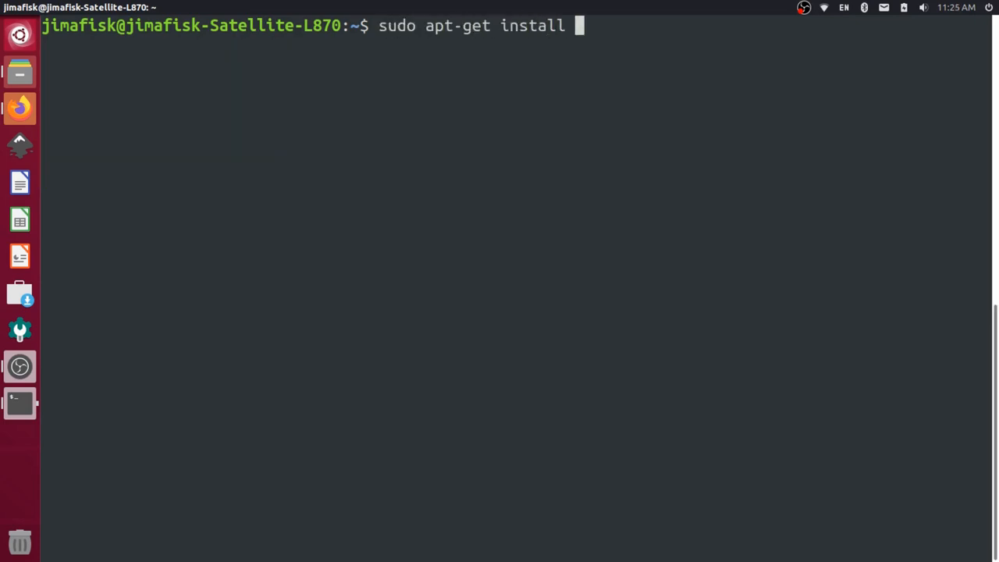
text(nautilus-)
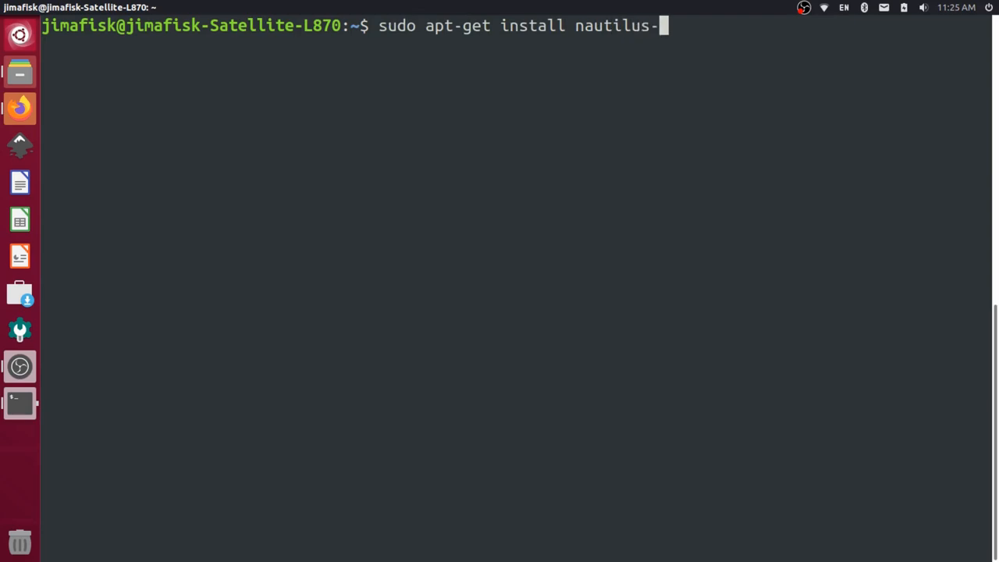
text(admin)
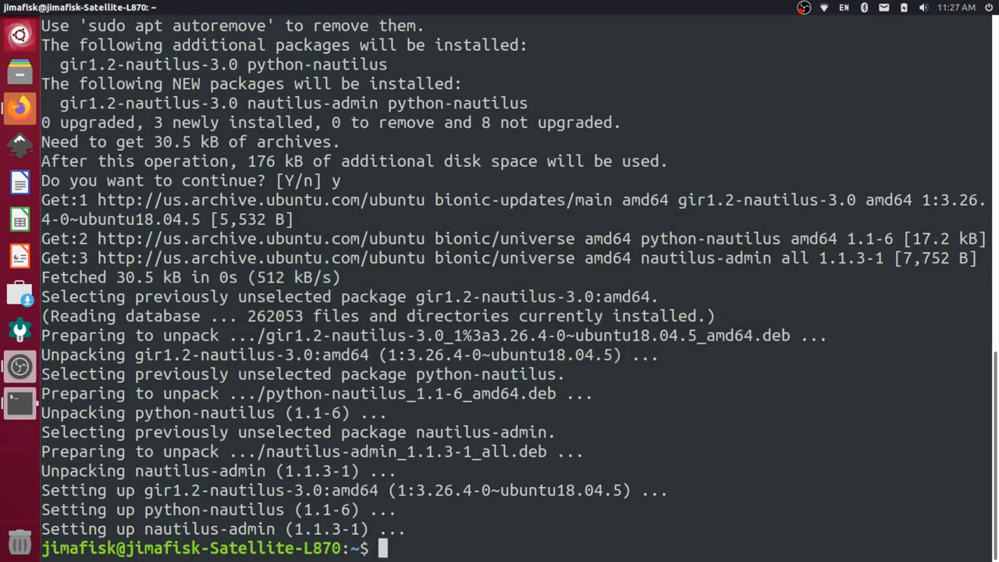
text(nautilus -q)
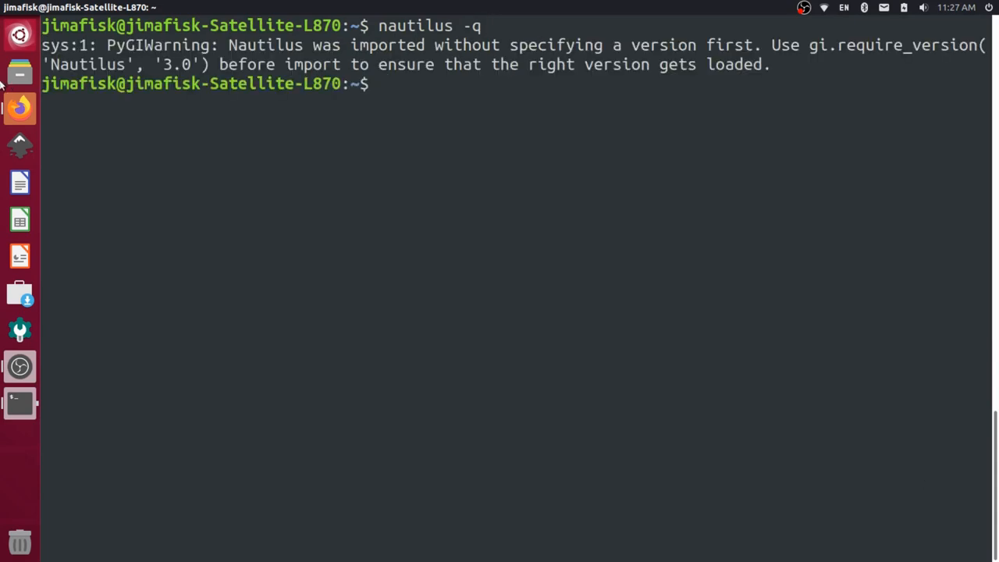
Step: See 'Open as Administrator' among folder actions, then browse via Other Locations to Computer's opt folder
right_click(829, 81)
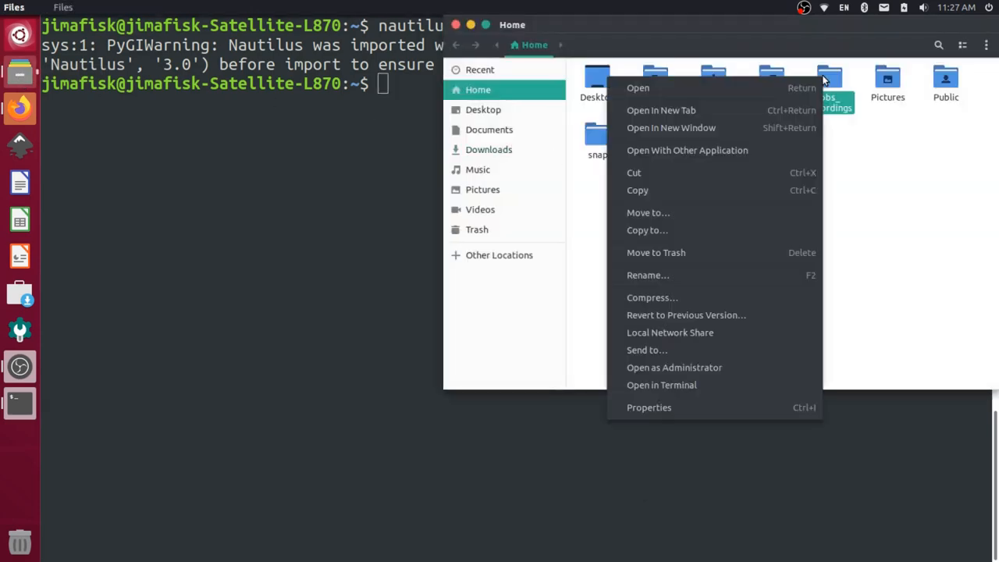
mouse_move(675, 367)
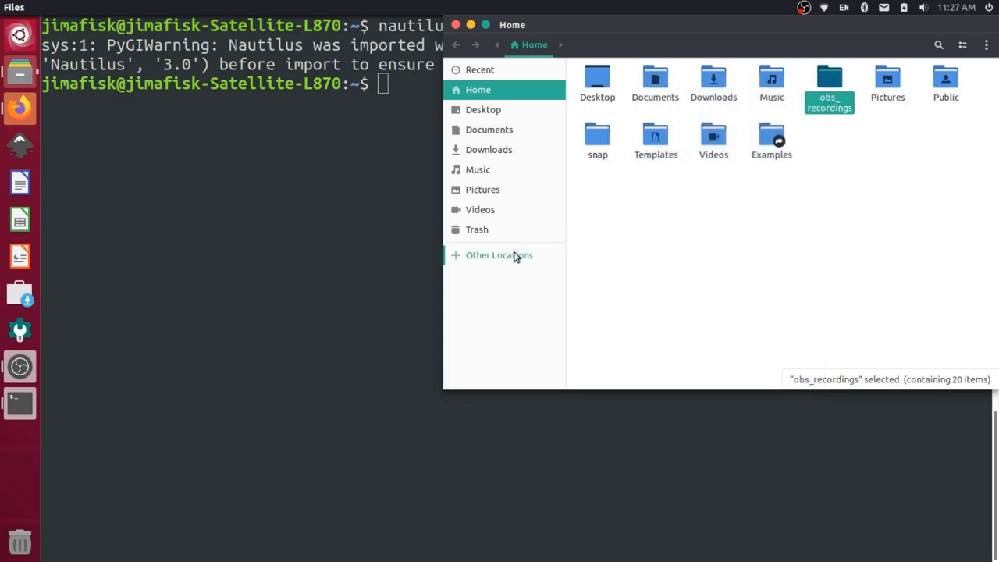
click(499, 256)
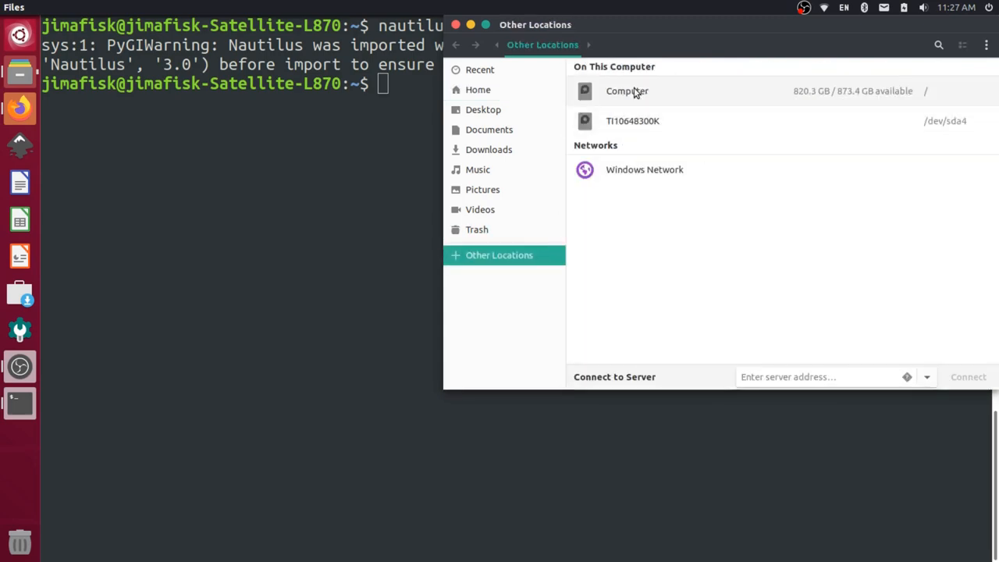
double_click(628, 91)
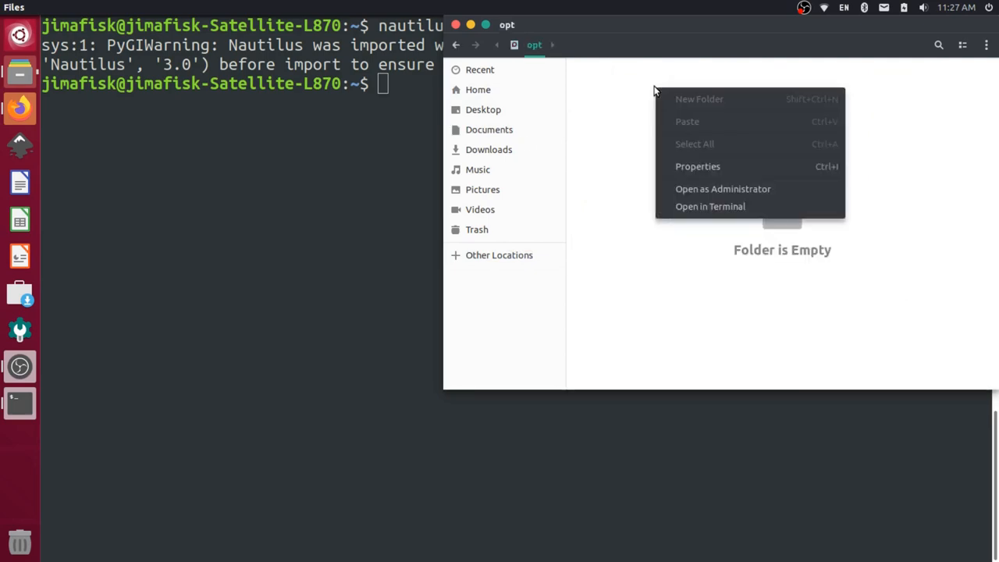
mouse_move(715, 189)
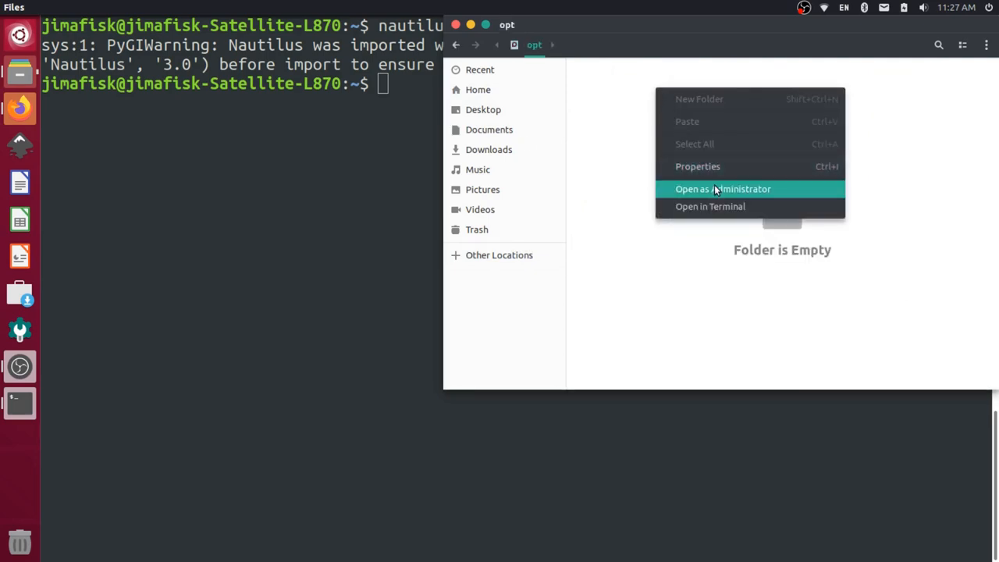
click(723, 187)
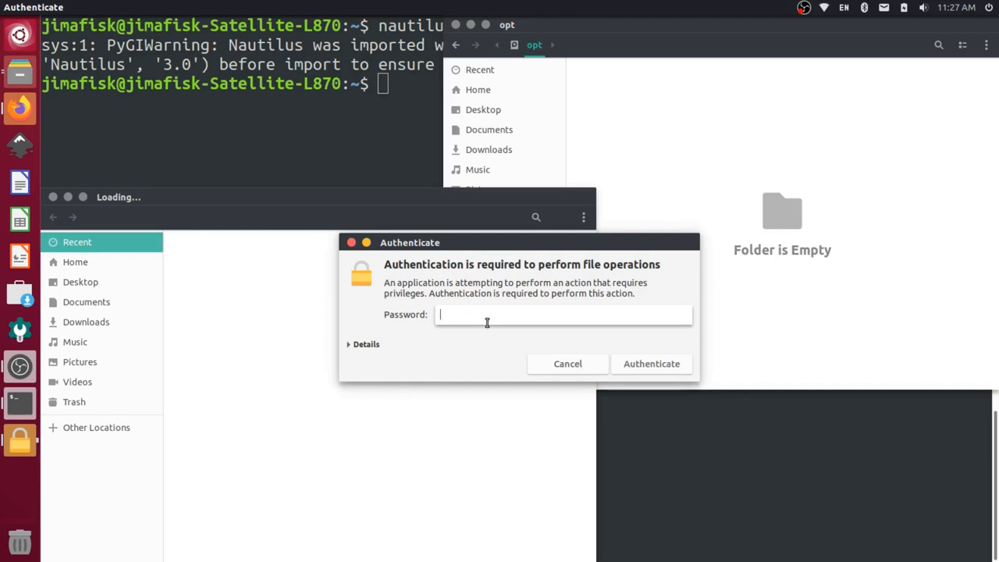
mouse_move(480, 300)
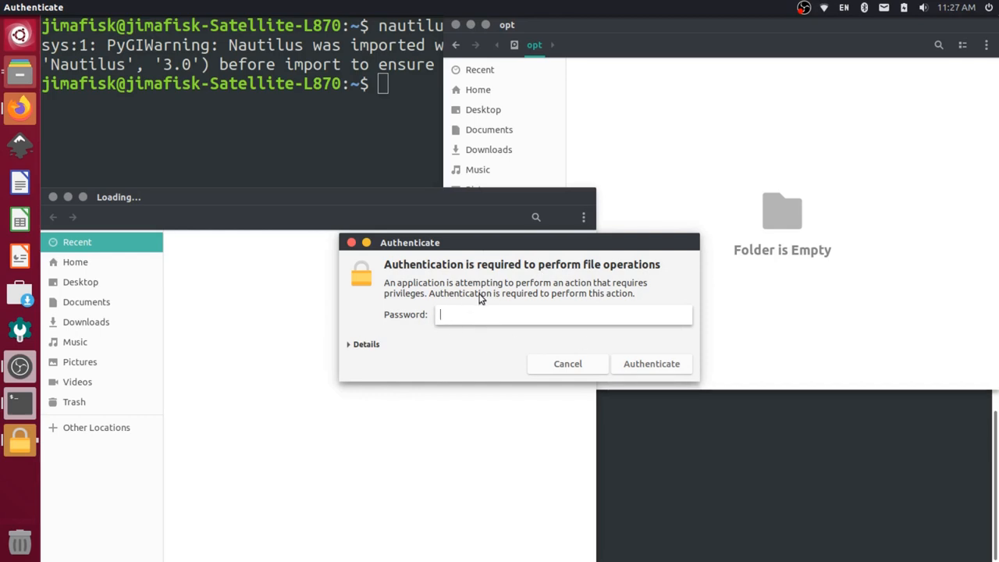
mouse_move(531, 257)
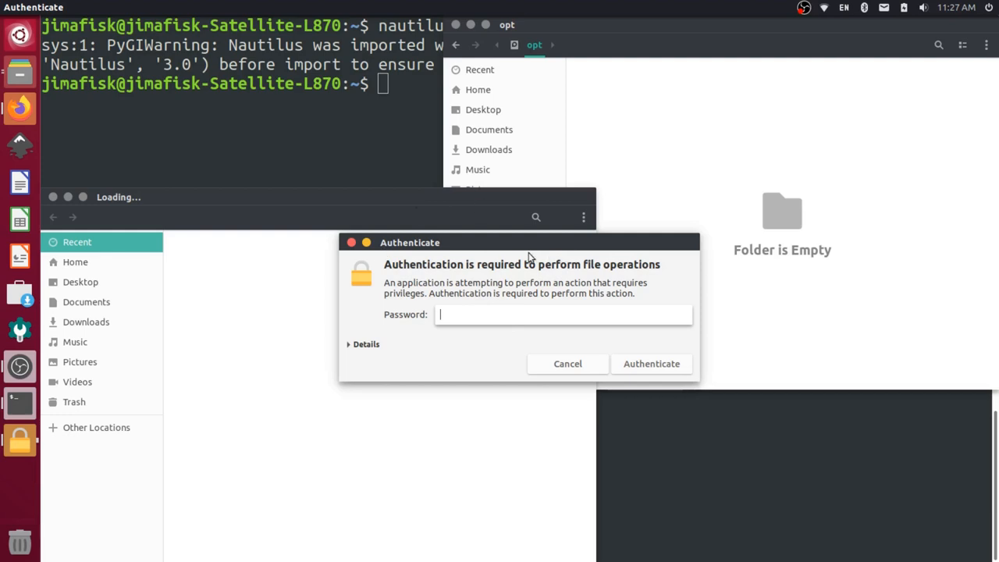